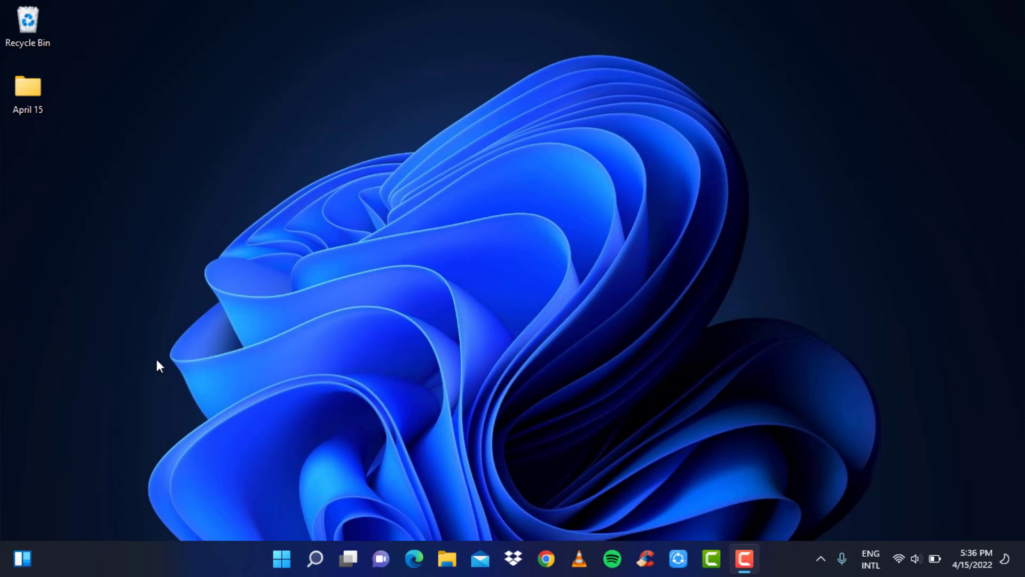
- Switch to Chrome showing spotify.com and launch the Spotify web player from the homepage
right_click(419, 131)
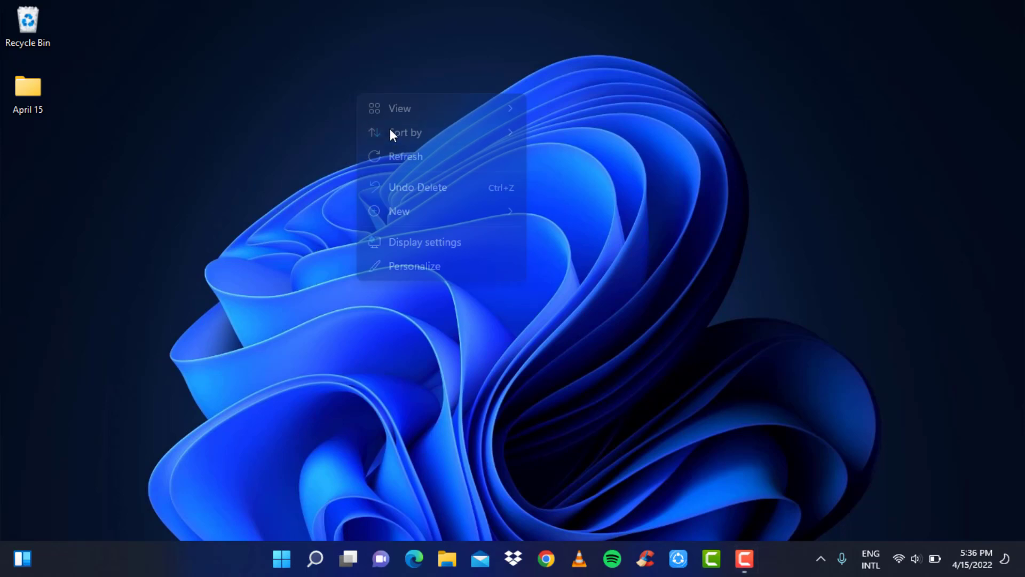
left_click(403, 140)
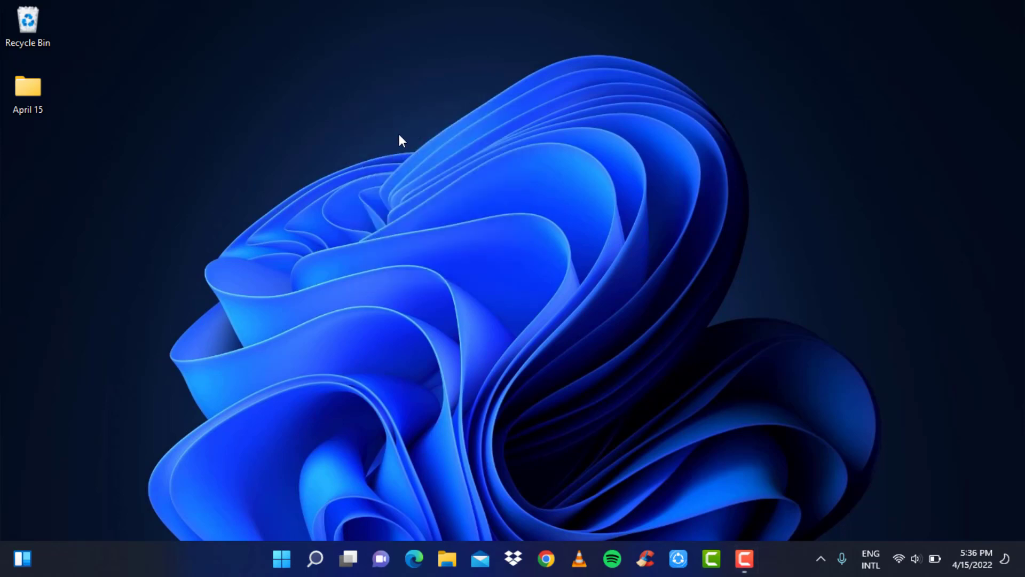
mouse_move(611, 559)
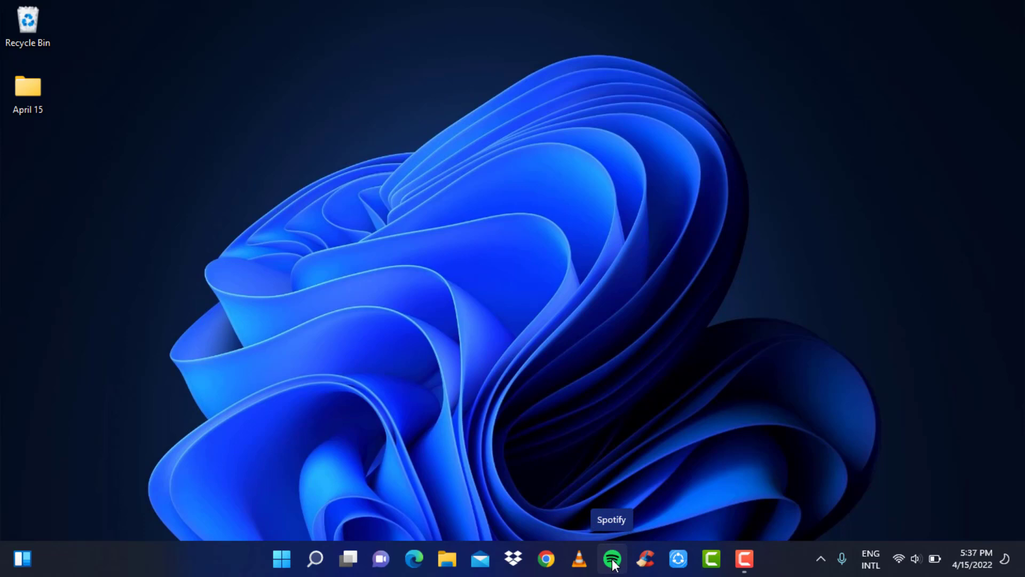
mouse_move(547, 559)
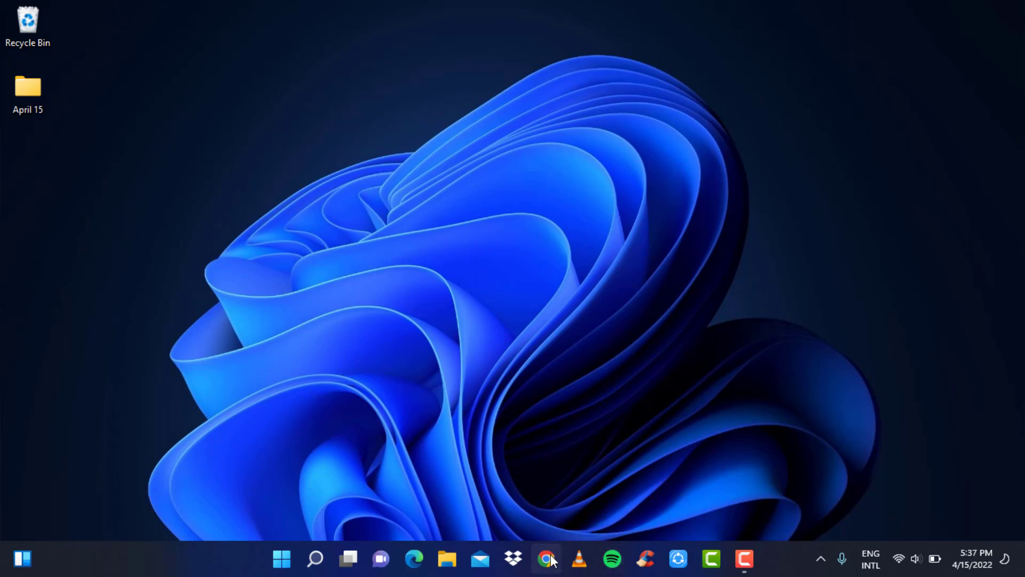
left_click(546, 559)
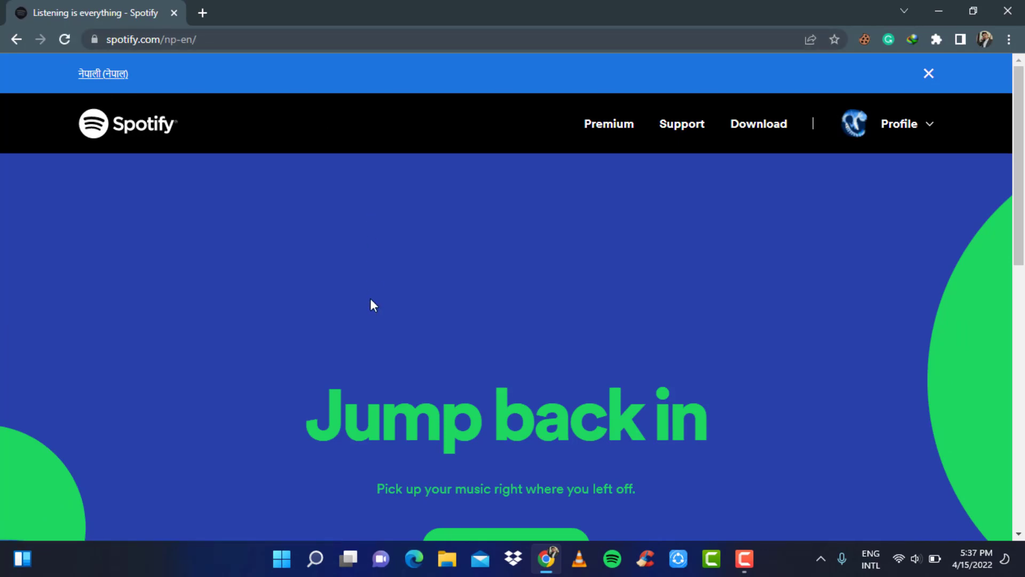
mouse_move(936, 129)
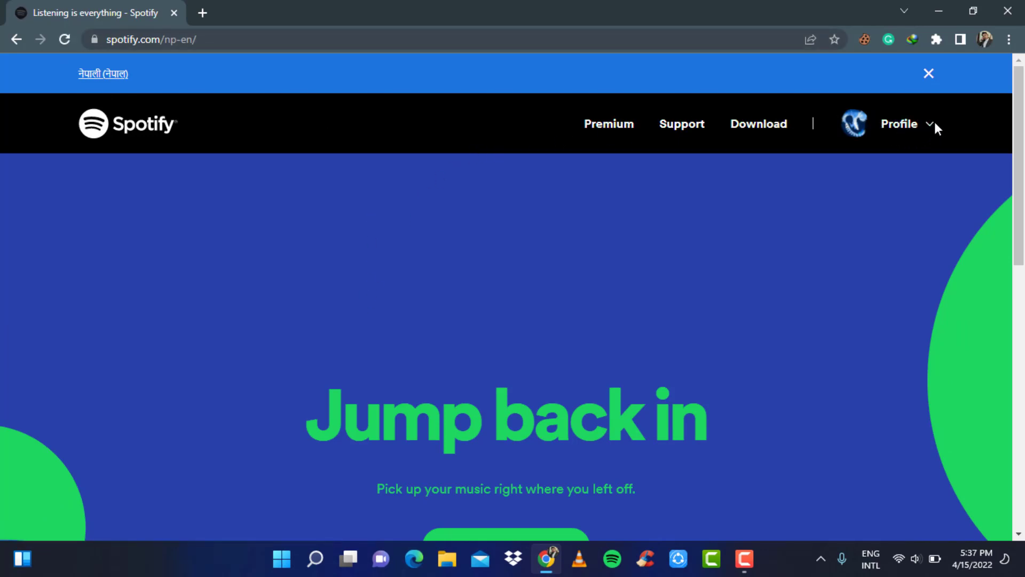
left_click(900, 124)
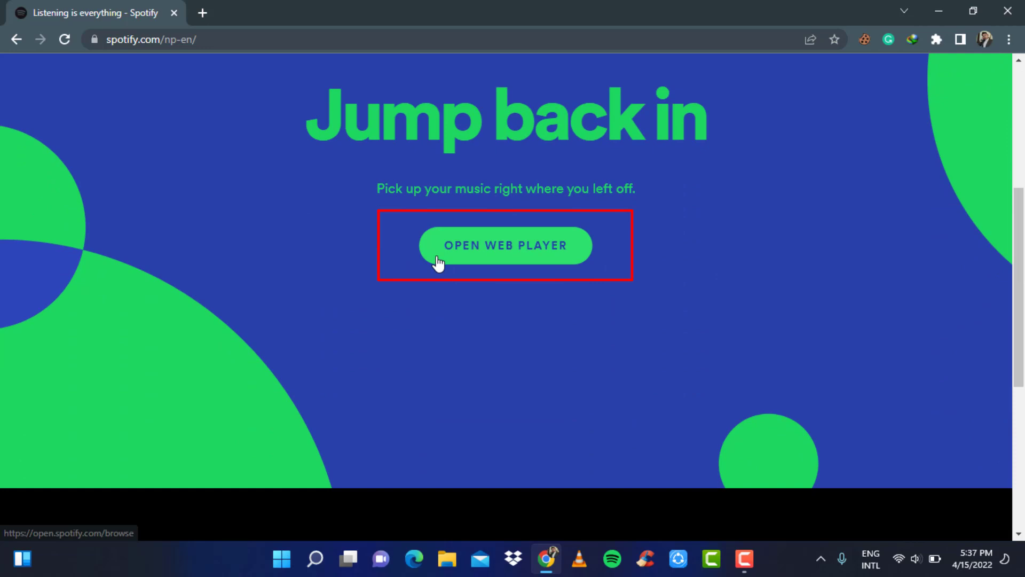
left_click(505, 246)
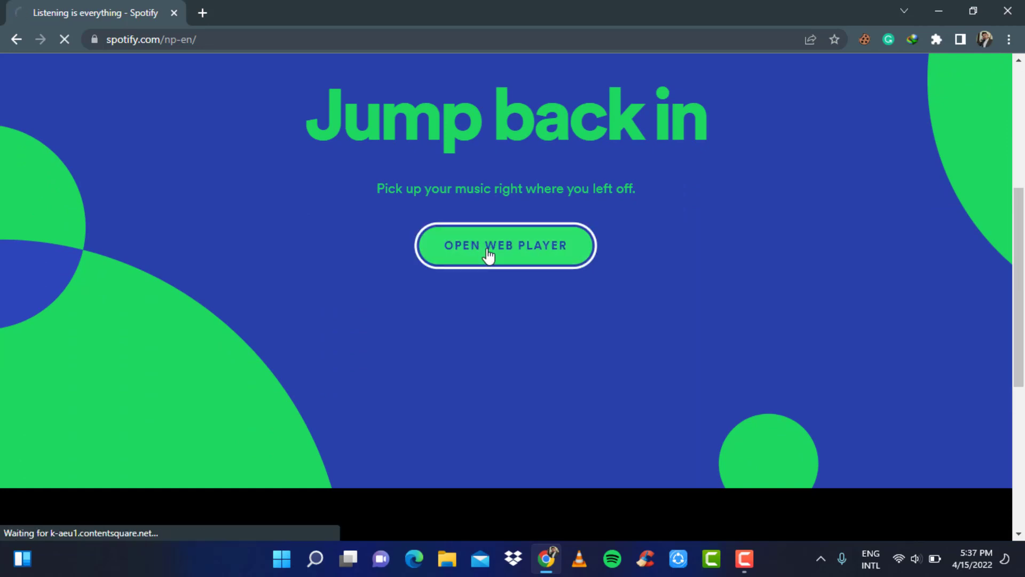
- Once the web player home loads, expand the account name menu at the top right
left_click(505, 245)
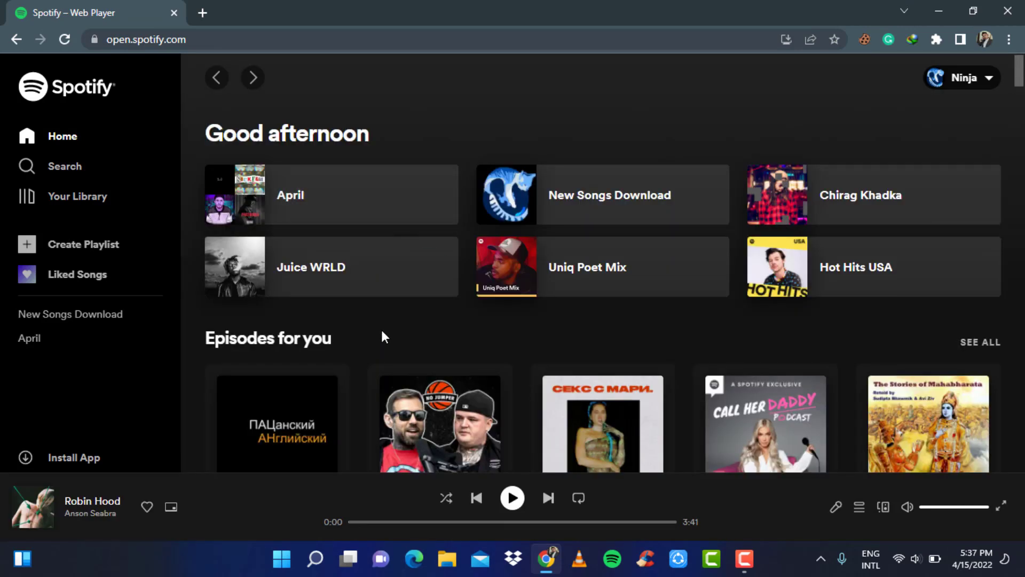
mouse_move(961, 78)
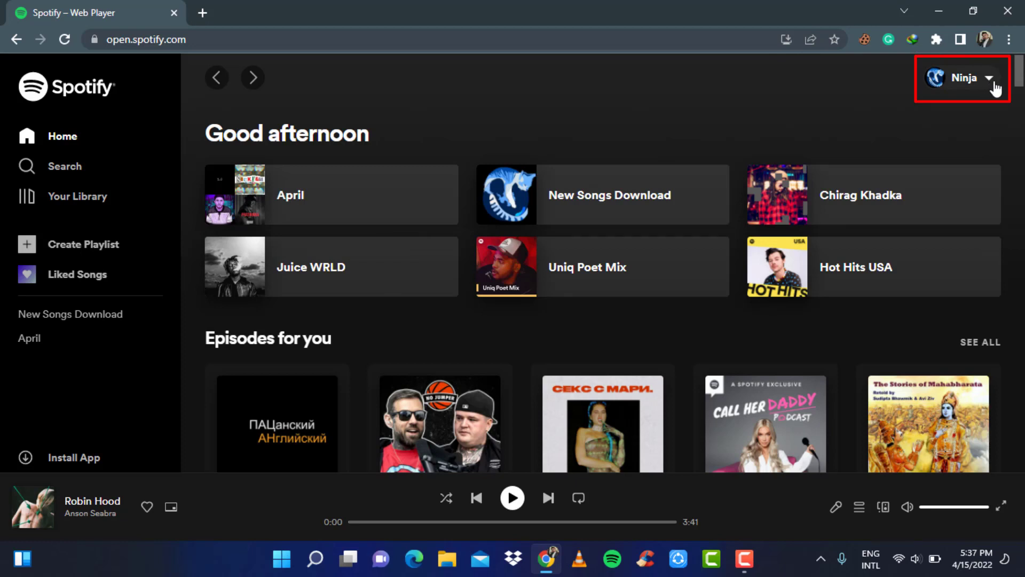
left_click(962, 78)
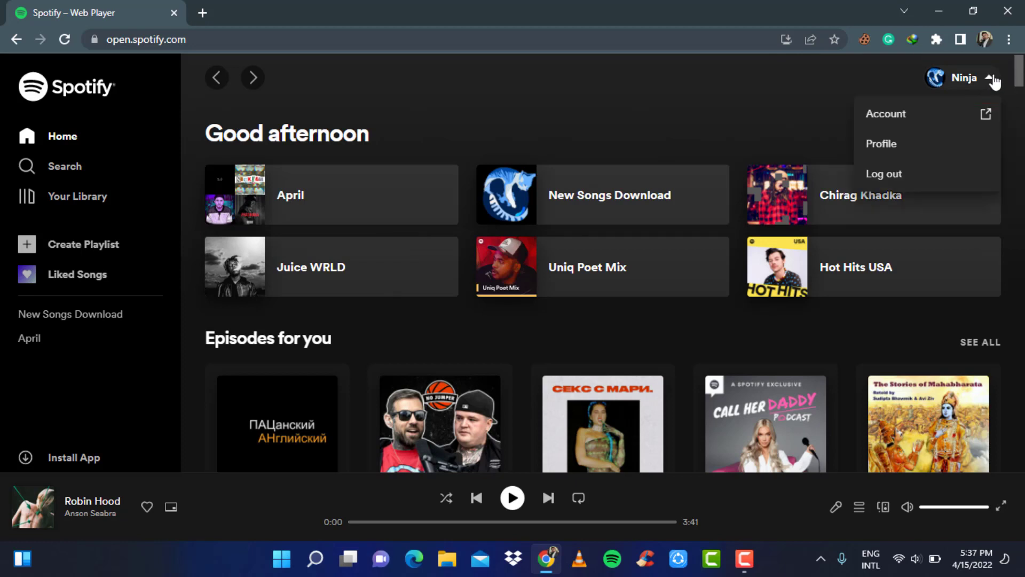
mouse_move(887, 114)
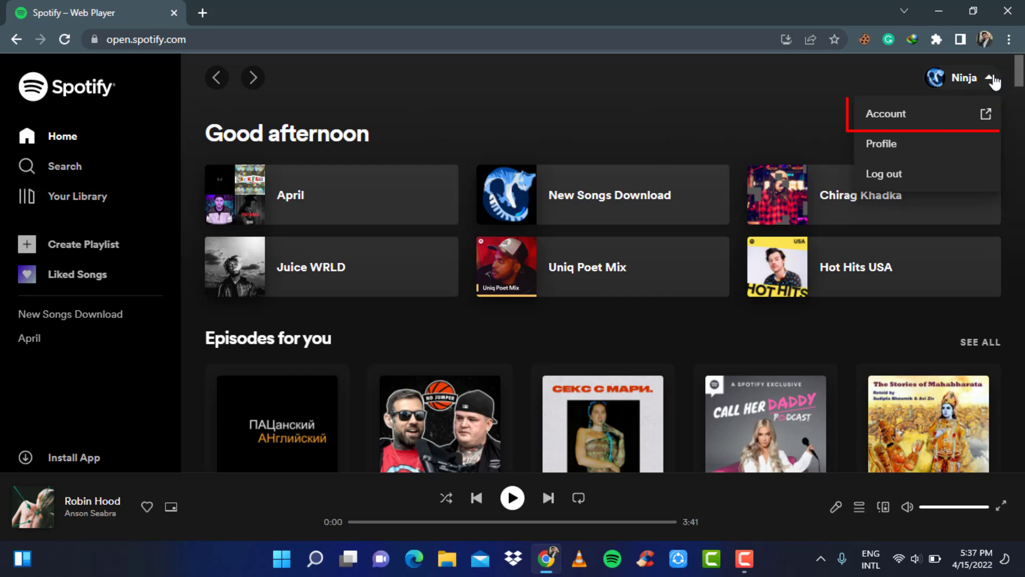
mouse_move(908, 173)
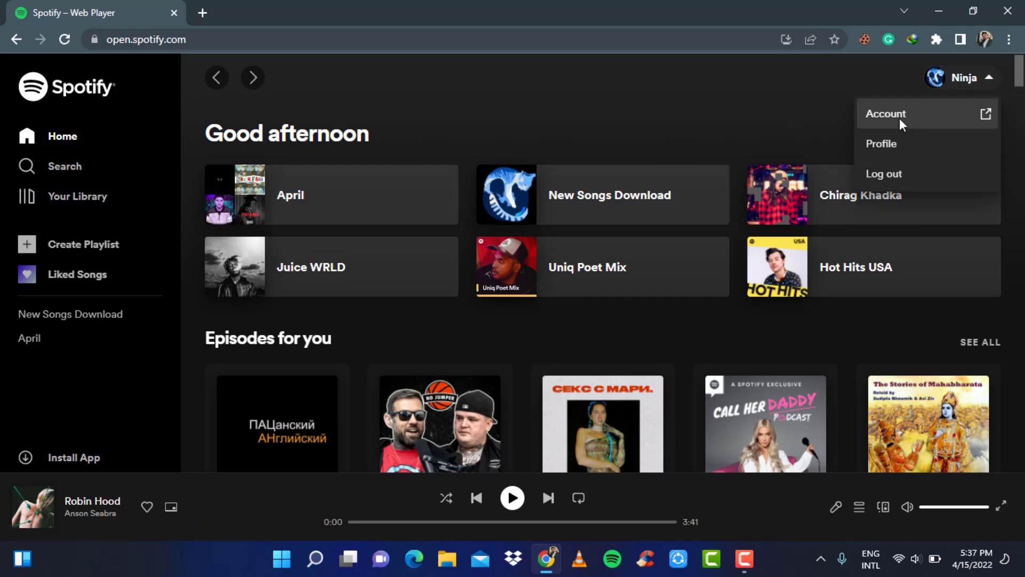
- Go to Account overview in a new tab and enter the Edit profile form
left_click(886, 113)
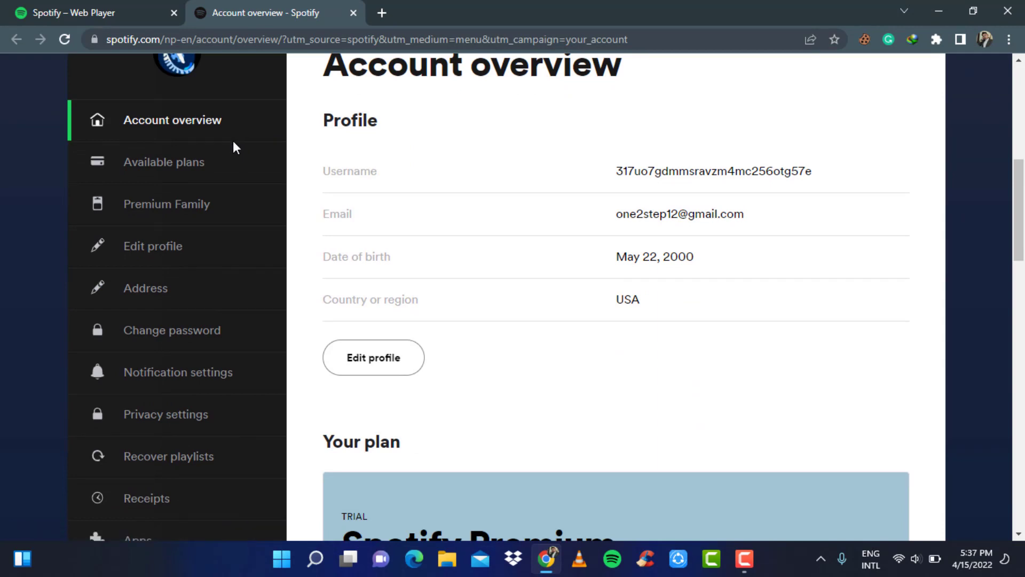
mouse_move(165, 163)
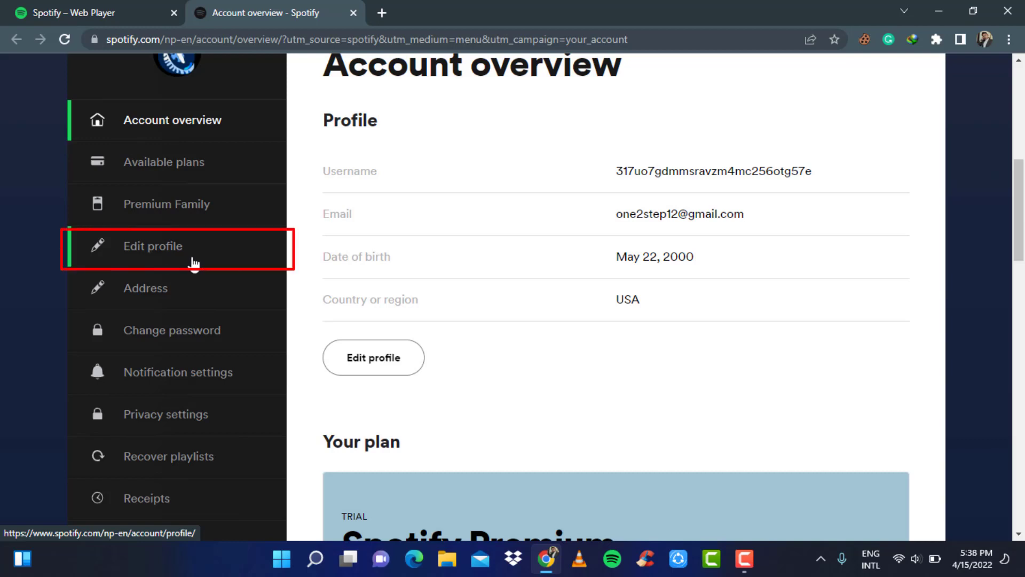
left_click(153, 246)
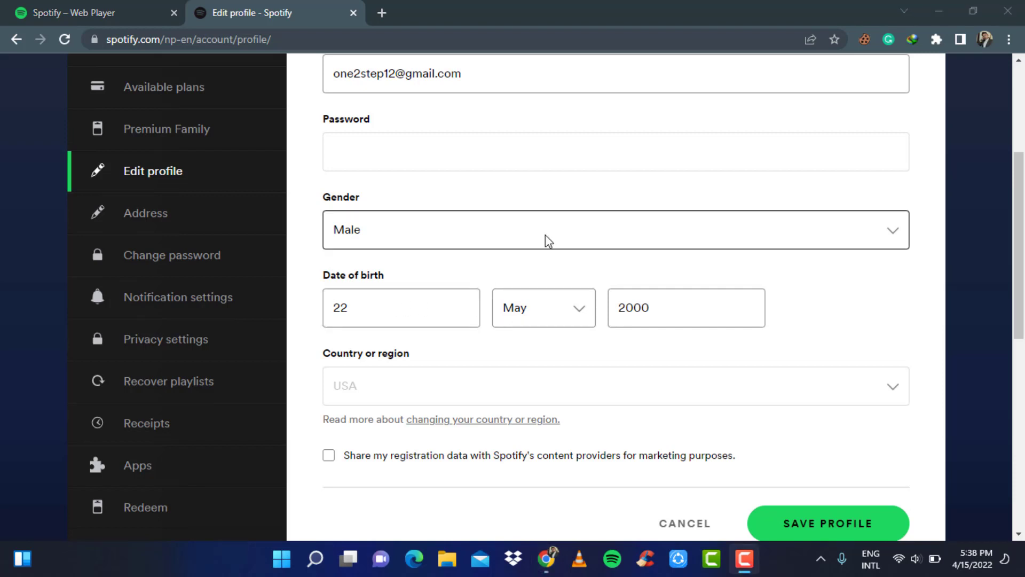
left_click(400, 308)
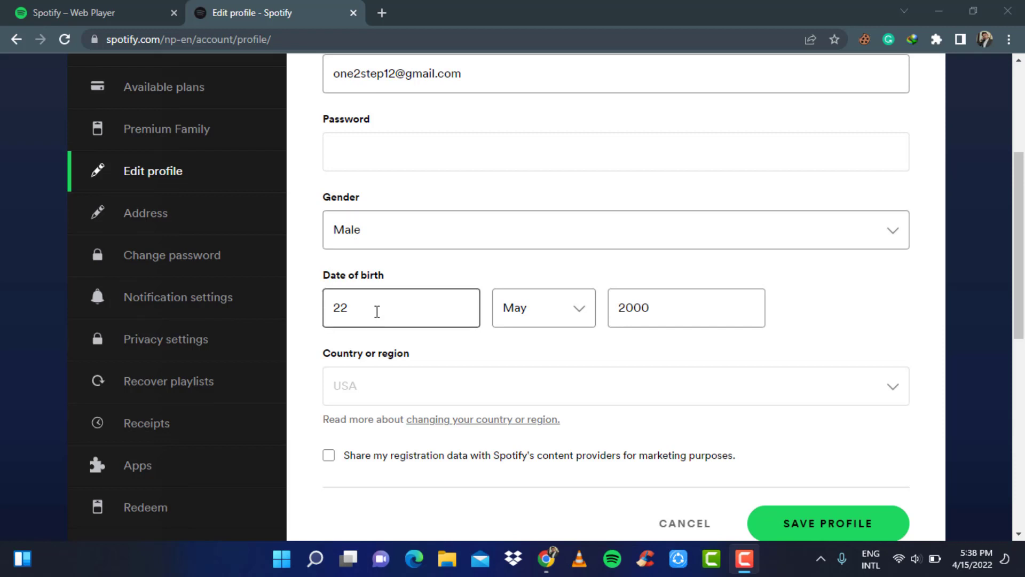
double_click(338, 307)
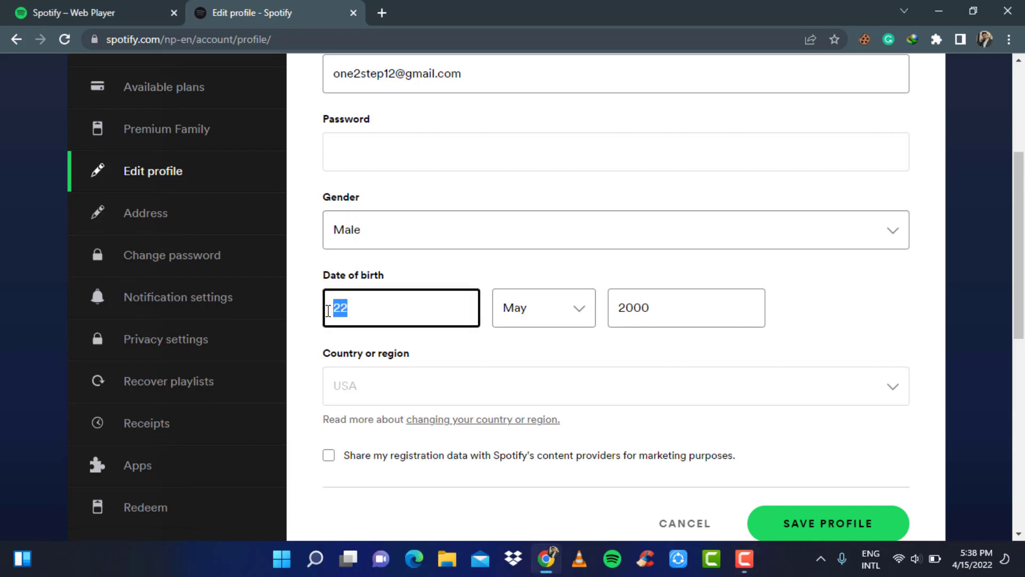
type("19")
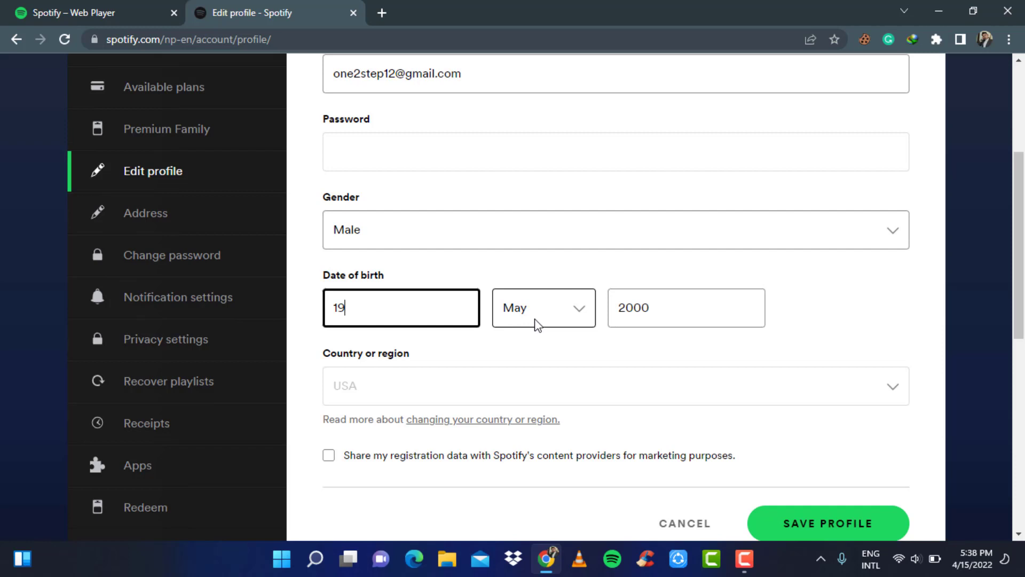
left_click(542, 308)
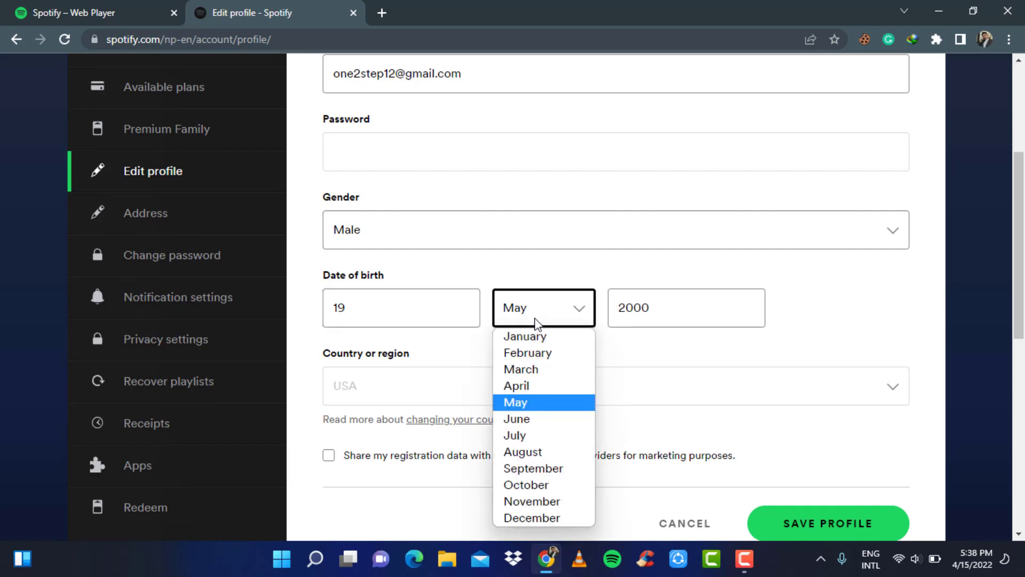
mouse_move(527, 352)
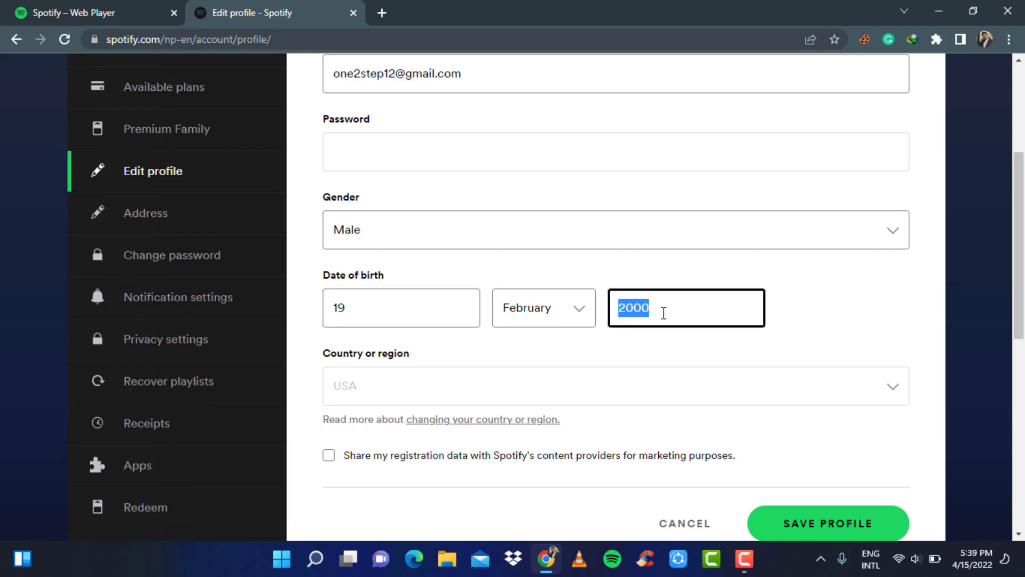
type("1999")
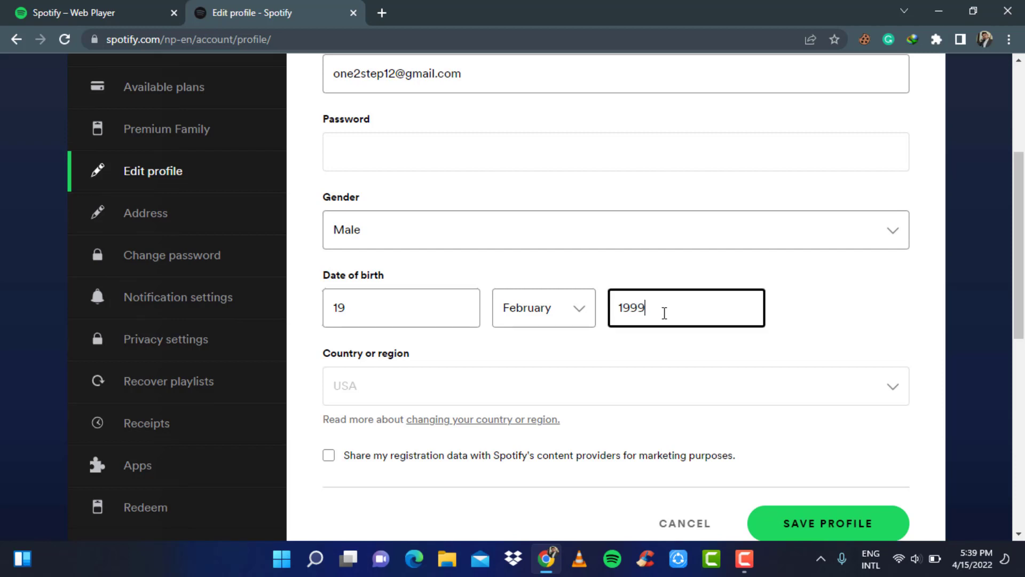
mouse_move(567, 341)
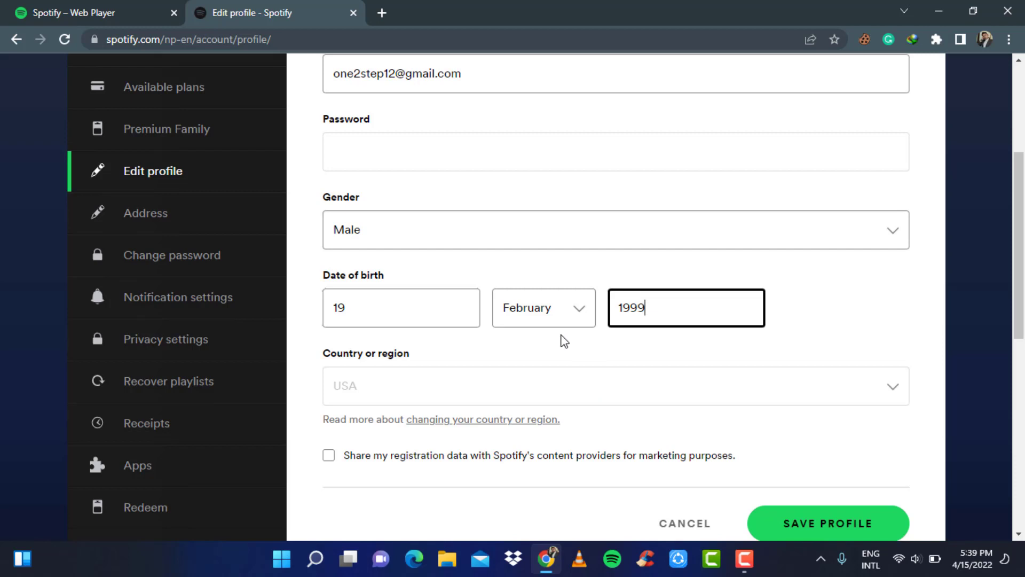
- Save the profile so 19 February 1999 is stored and the 'Profile saved' banner appears
scroll("down", 3)
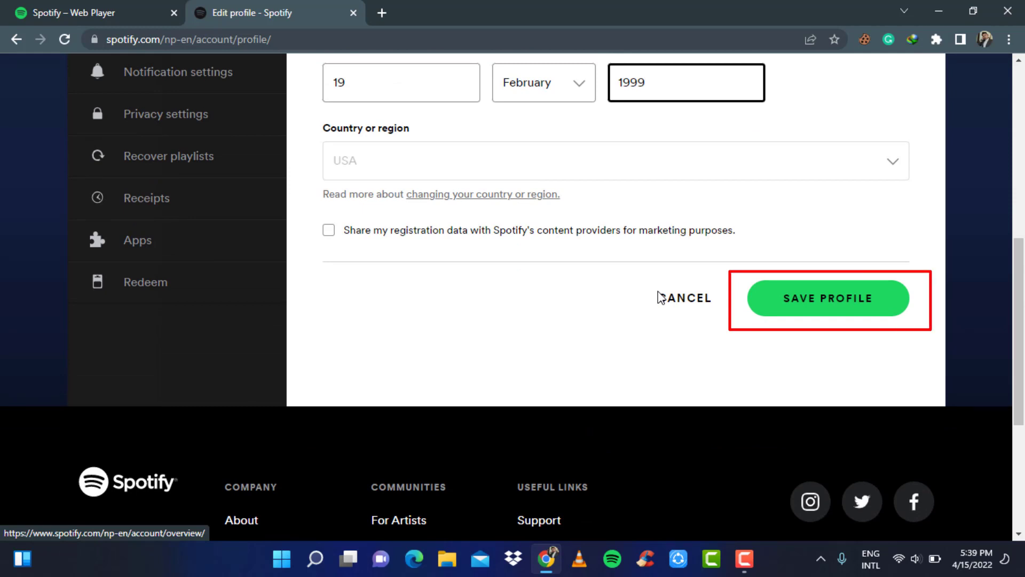
left_click(828, 298)
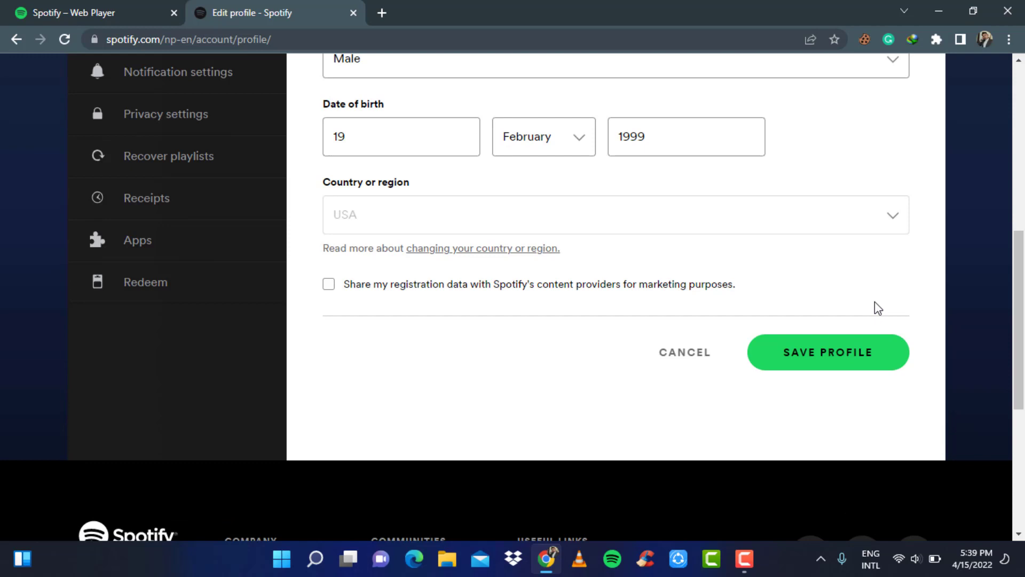
scroll("down", 3)
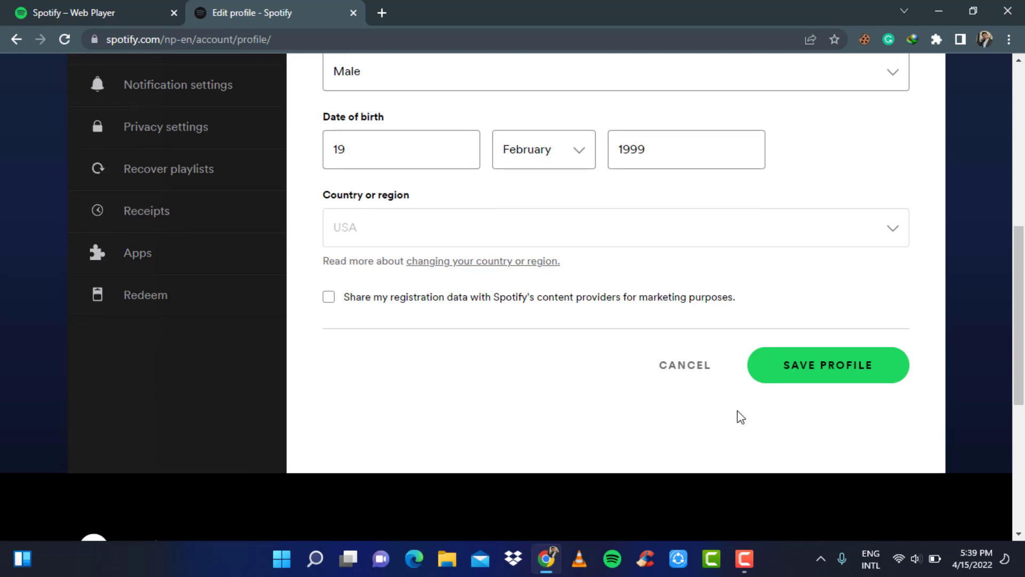
left_click(826, 365)
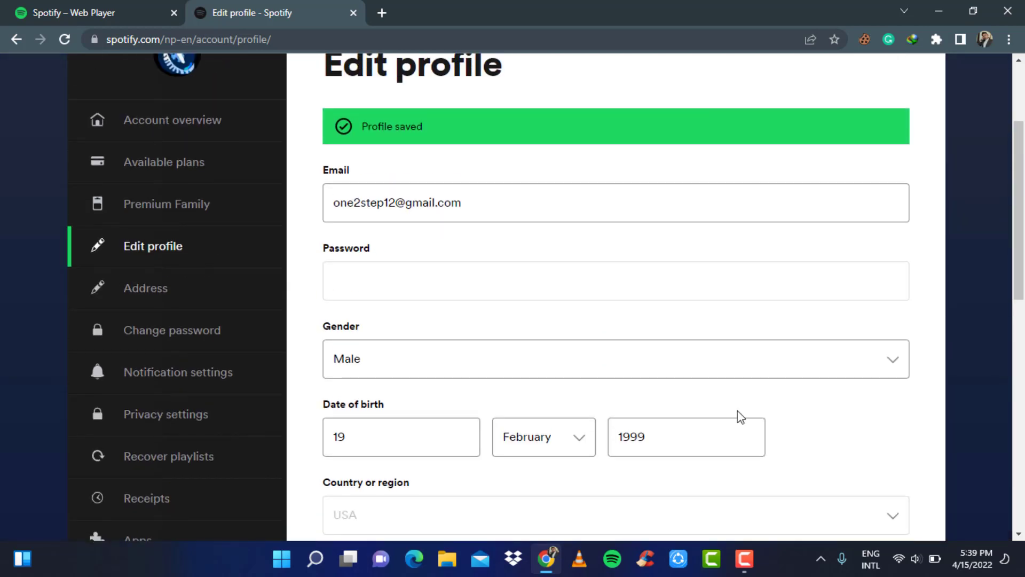